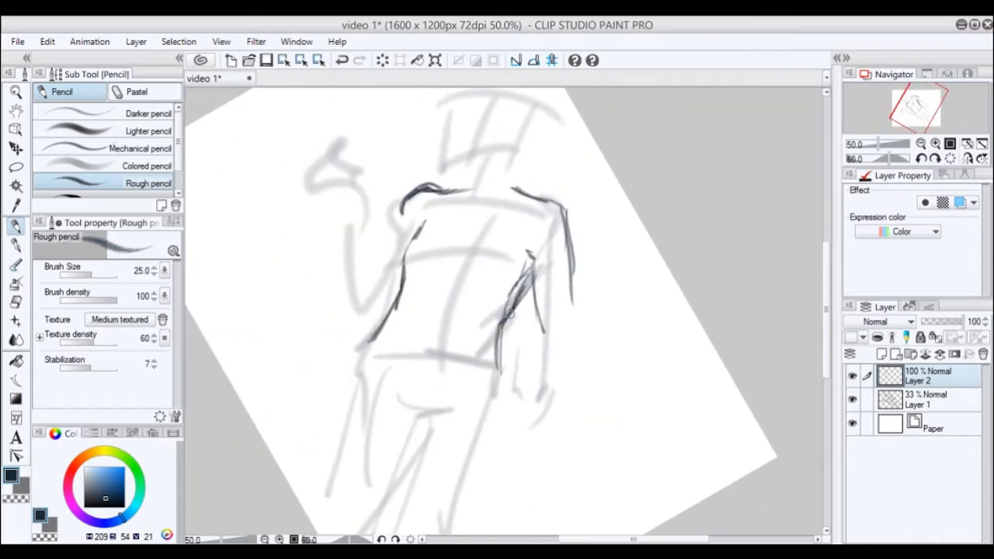
# Step: Sketch the figure's body outline with the Rough pencil on Layer 2
pyautogui.moveTo(381, 195); pyautogui.dragTo(365, 311)
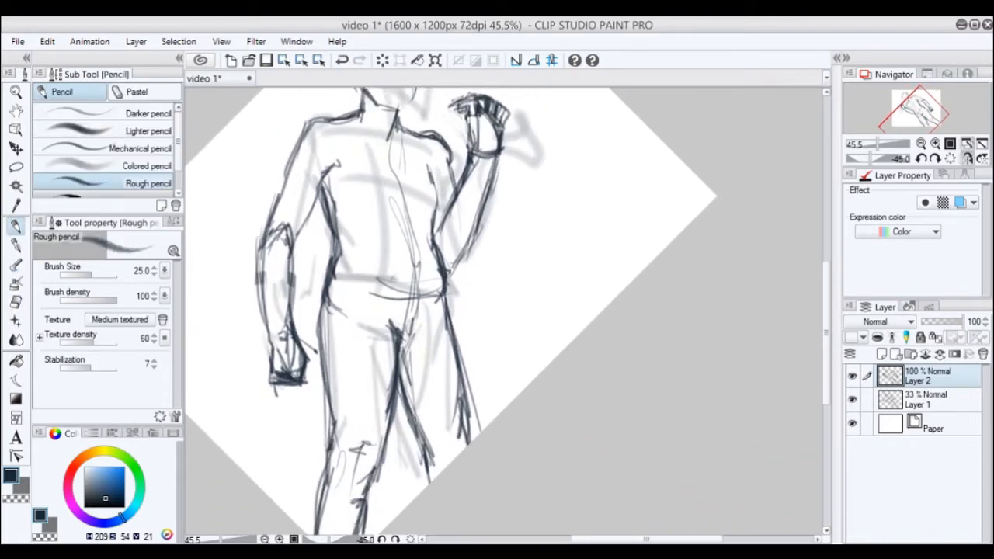
# Step: Hide Layer 1, the faint construction sketch
pyautogui.click(932, 147)
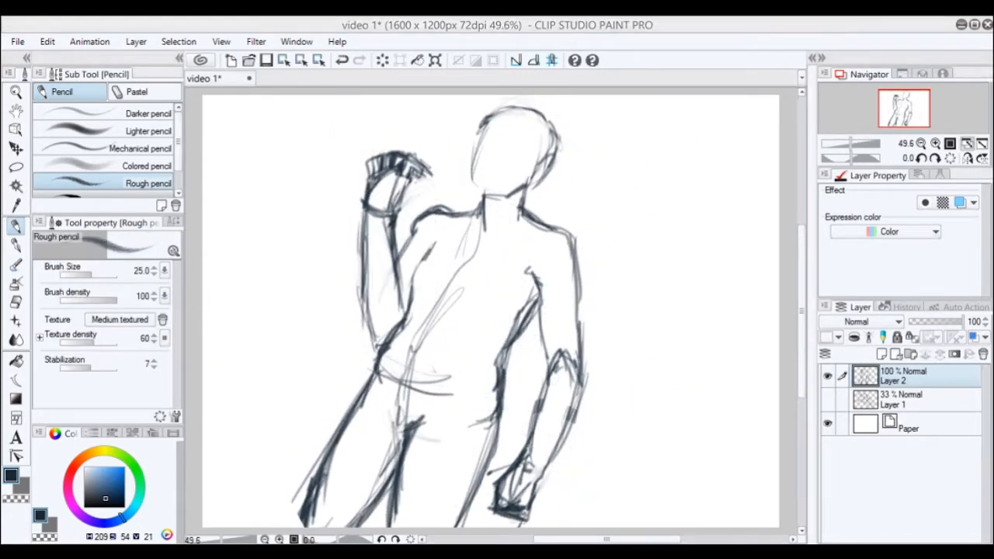
pyautogui.moveTo(14, 305)
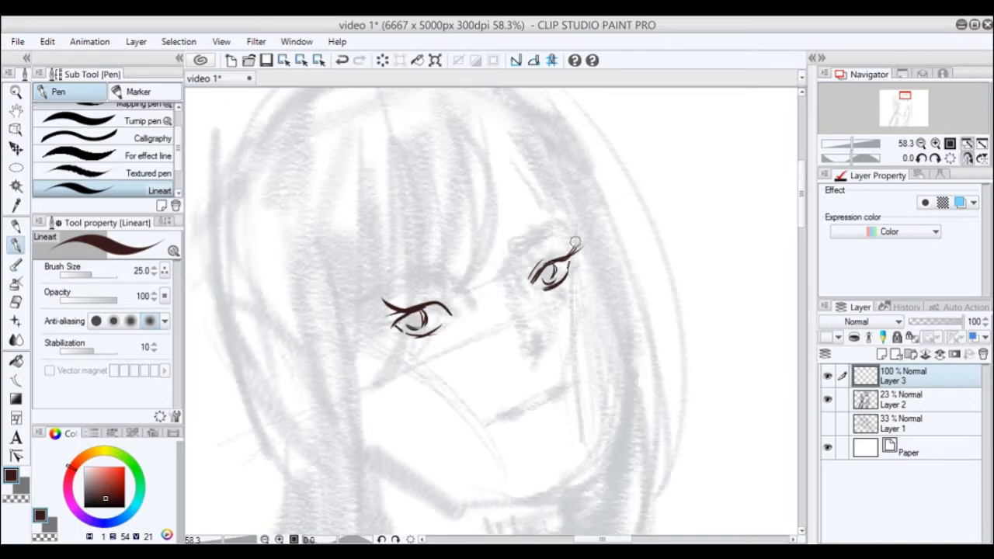
# Step: Ink the line of the girl's eye with the Lineart pen on Layer 3
pyautogui.moveTo(497, 408); pyautogui.dragTo(567, 388)
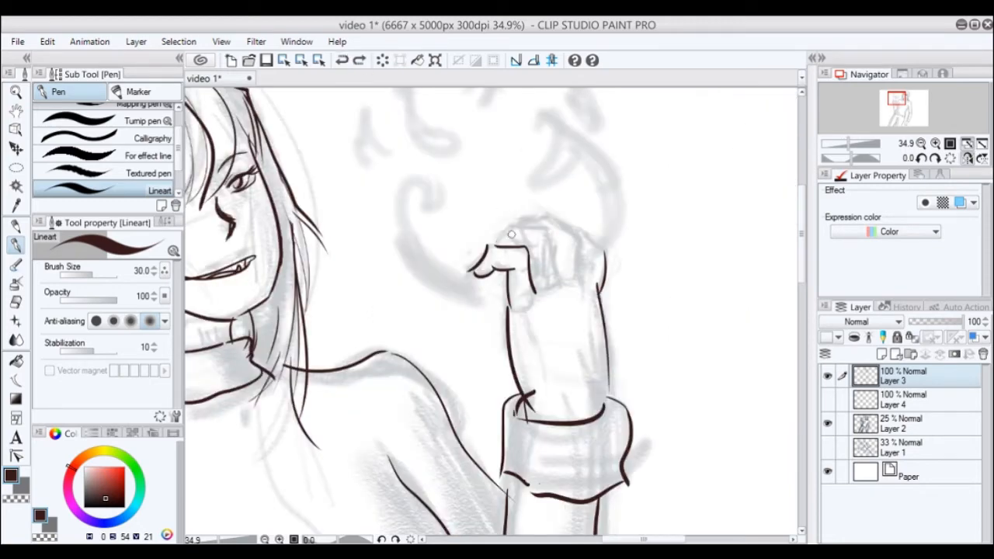
# Step: Ink the fingers of the raised hand with the Lineart pen
pyautogui.moveTo(505, 229); pyautogui.dragTo(560, 226)
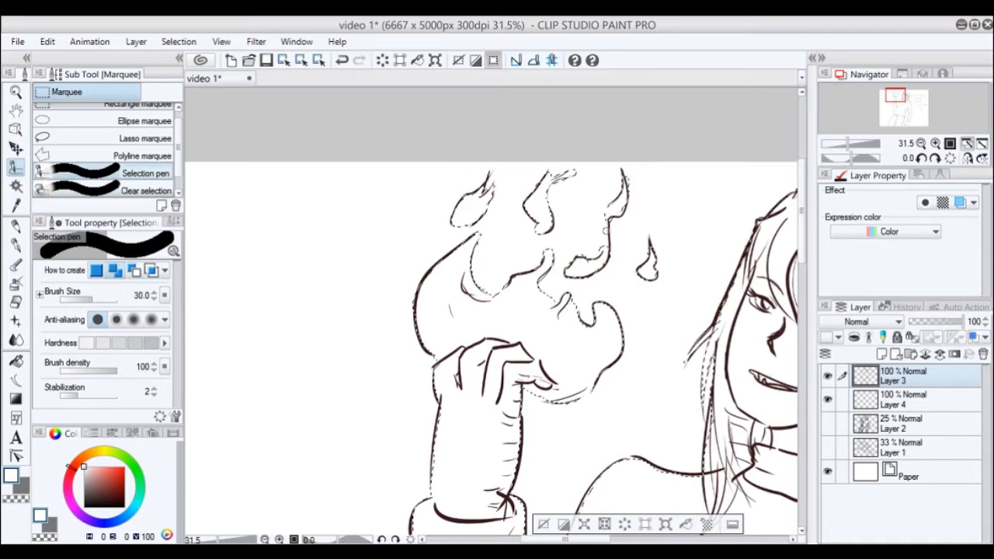
# Step: Add a new painting layer above the red and skin-tone fills
pyautogui.click(146, 191)
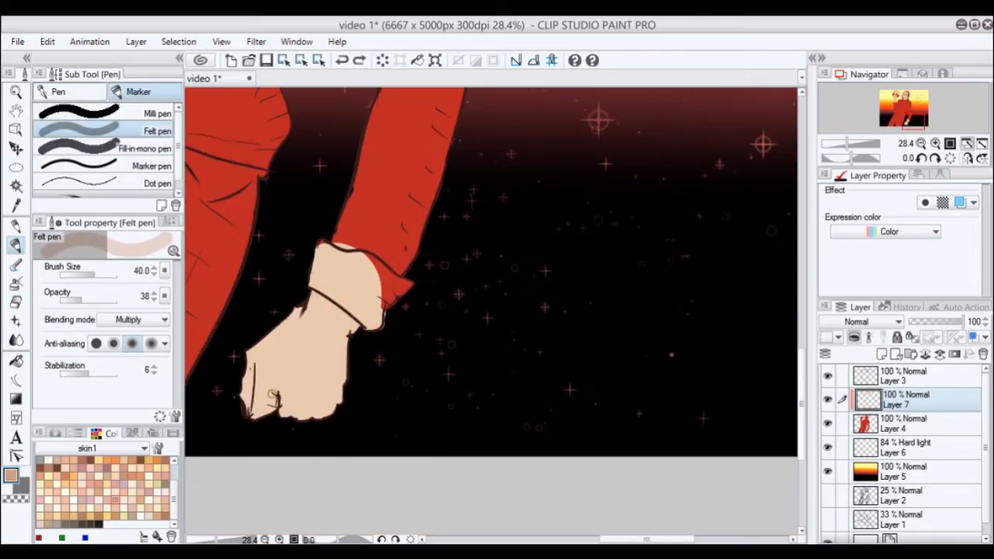
pyautogui.click(14, 166)
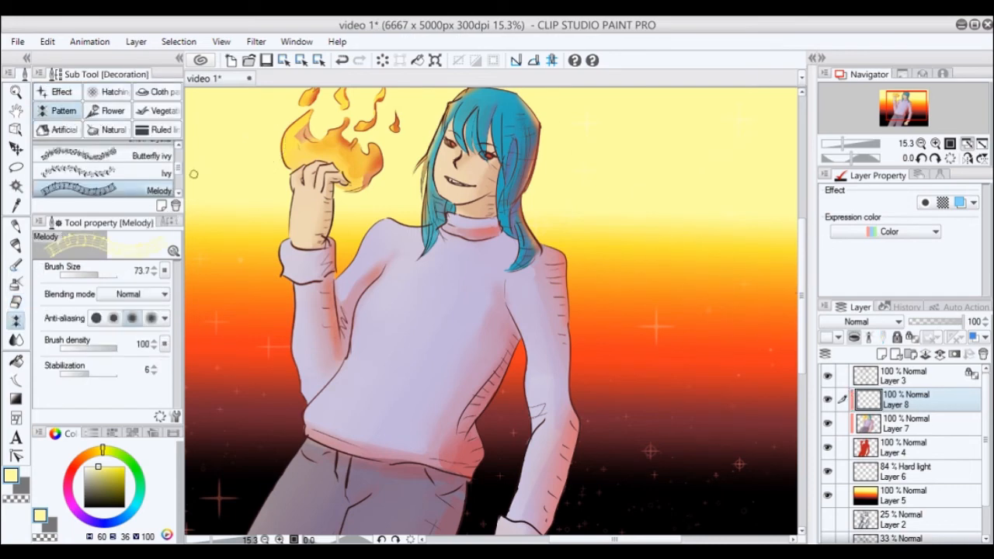
# Step: Add a Gradient map layer and switch its blending mode to Color burn
pyautogui.click(148, 185)
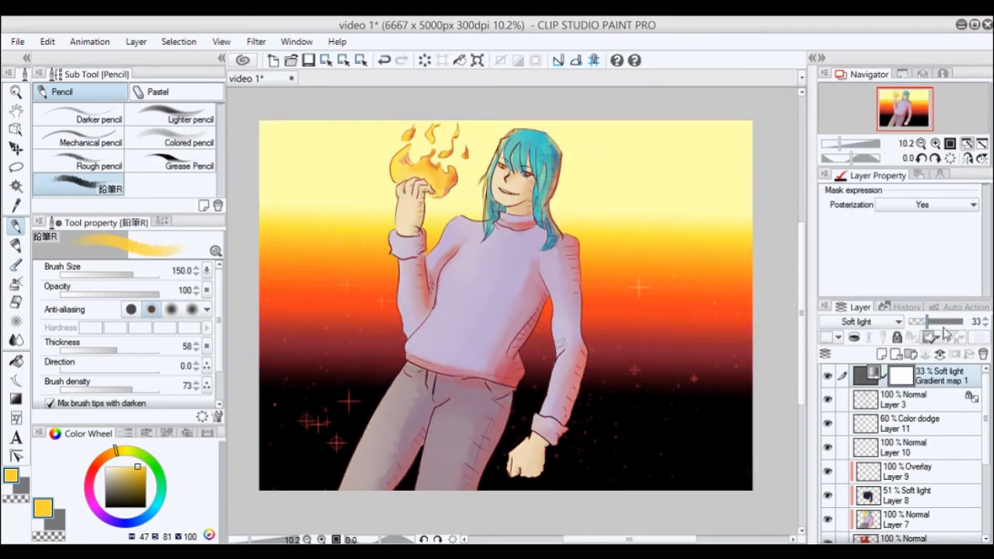
pyautogui.click(870, 321)
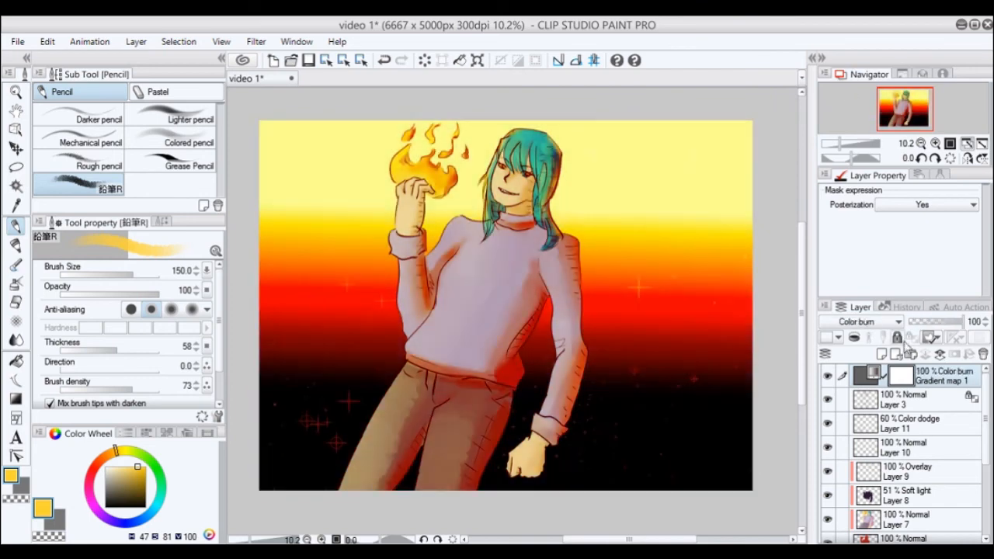